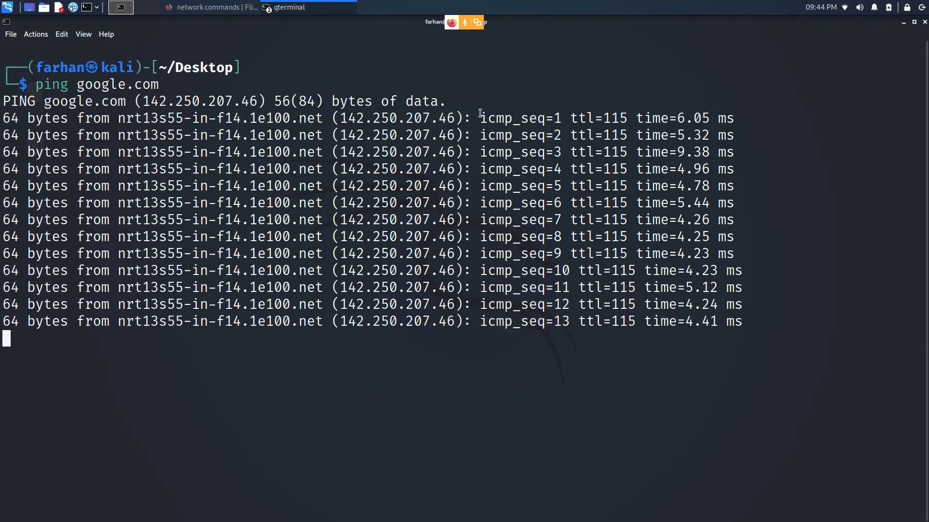
Stop the google.com ping at 20 replies, highlighting the icmp sequence field and Google's IP
double_click(497, 118)
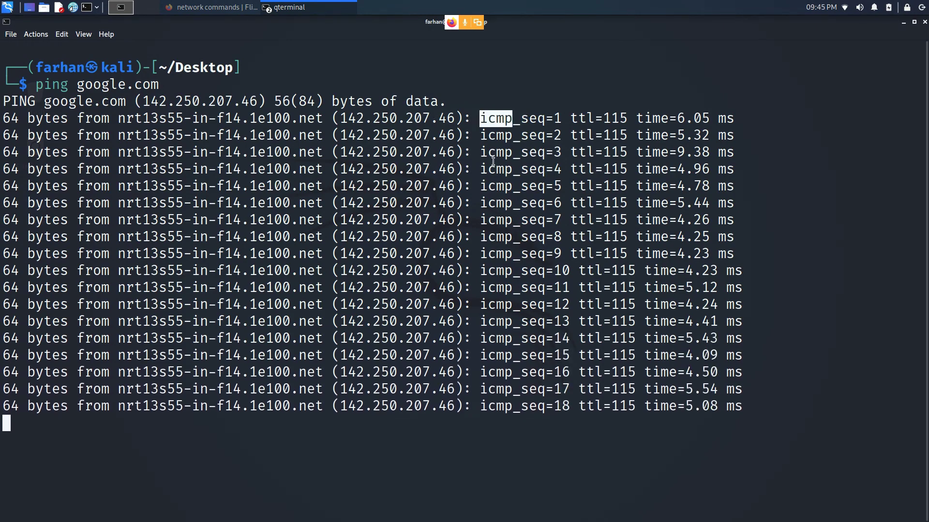
key(ctrl+c)
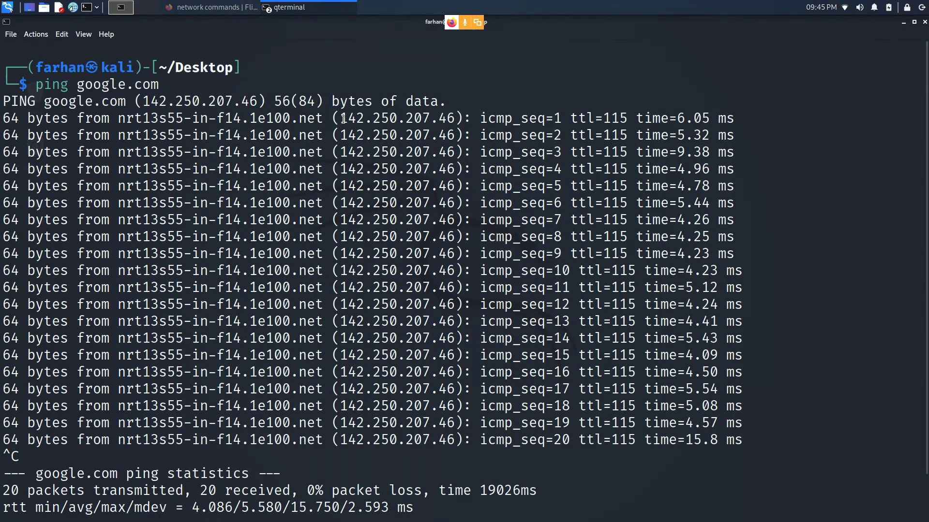
double_click(395, 118)
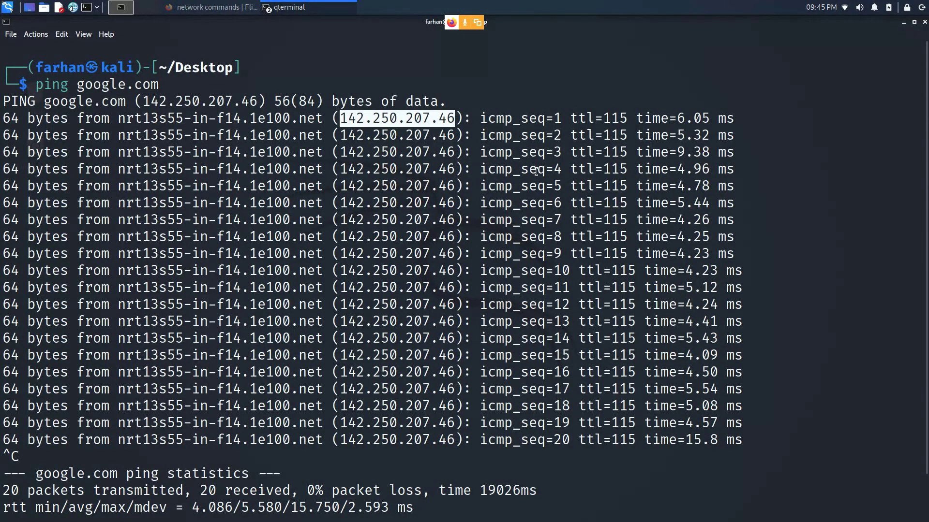
mouse_move(642, 112)
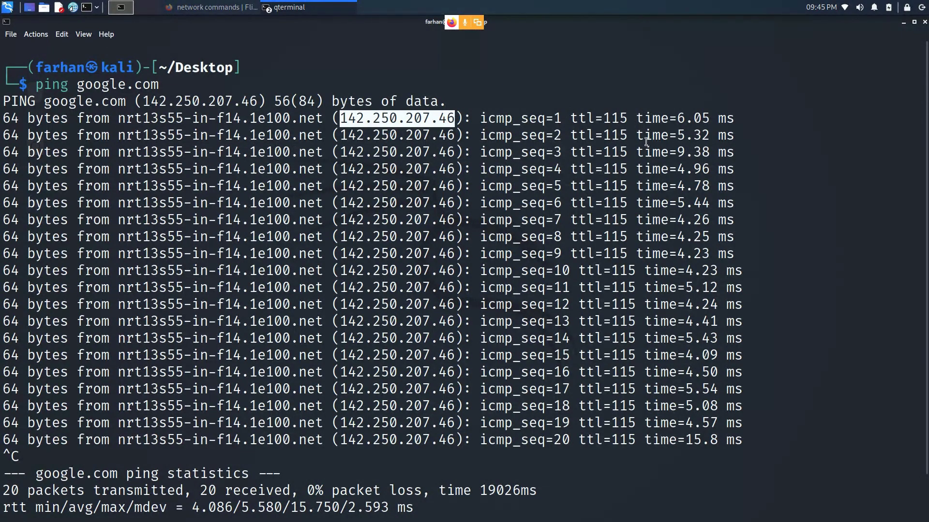
mouse_move(638, 110)
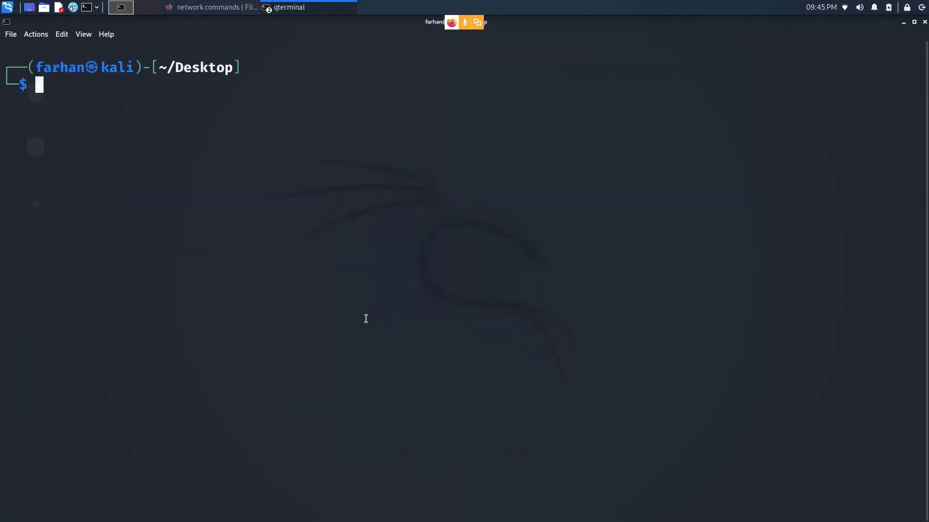
Run traceroute google.com and highlight the final hop, local router address and a response time
text(traceroute google.com)
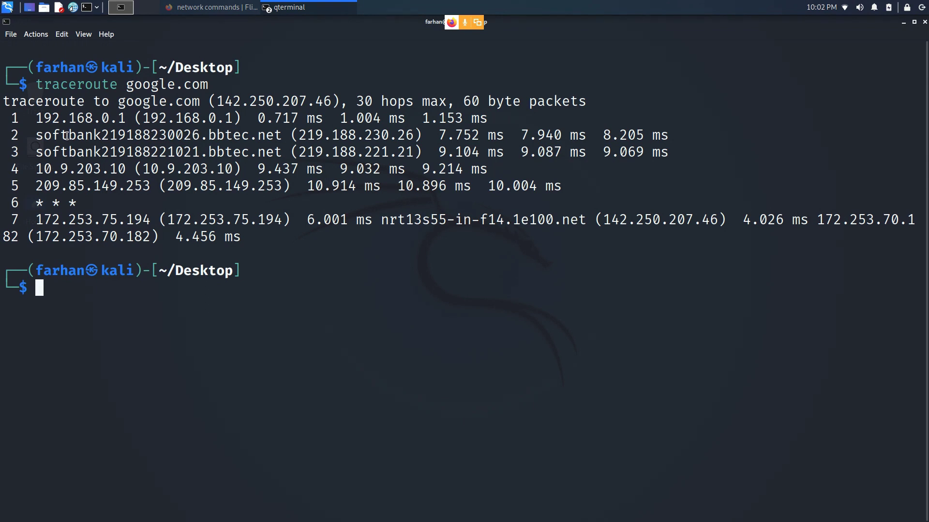
double_click(59, 118)
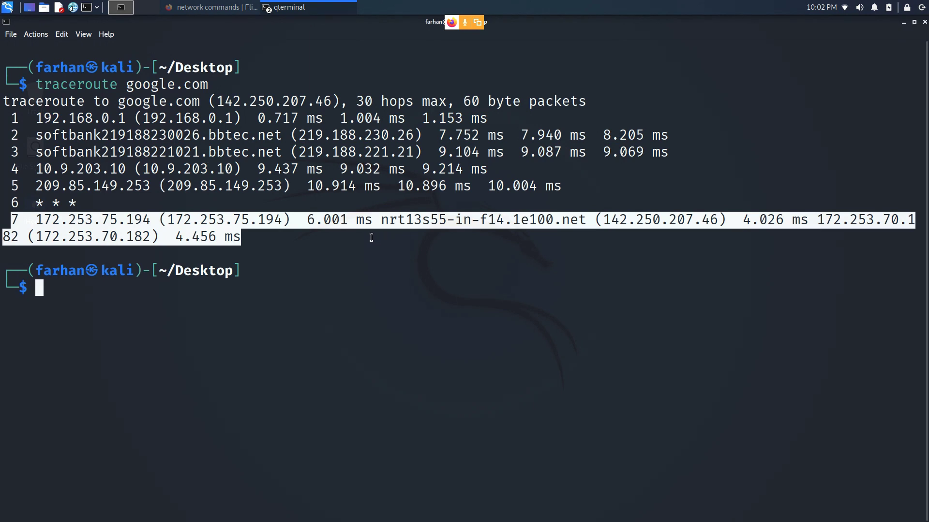
mouse_move(364, 238)
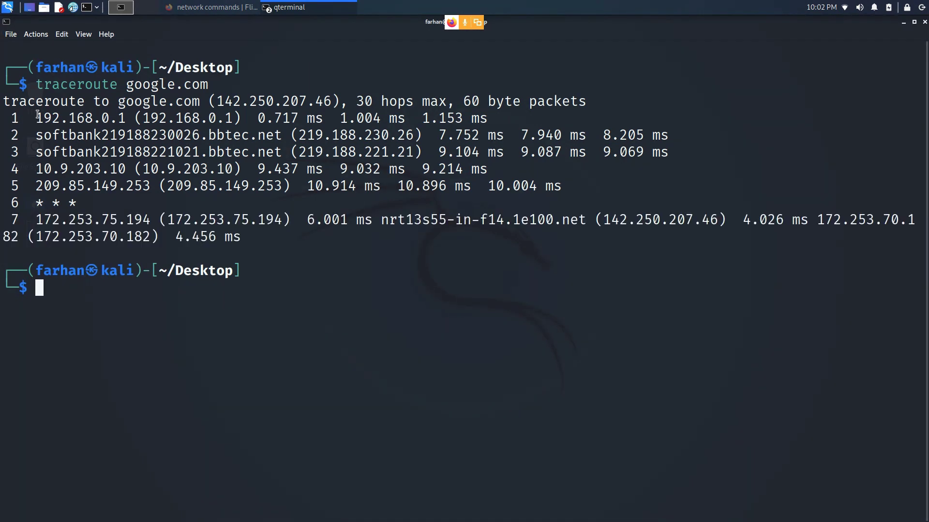
double_click(80, 118)
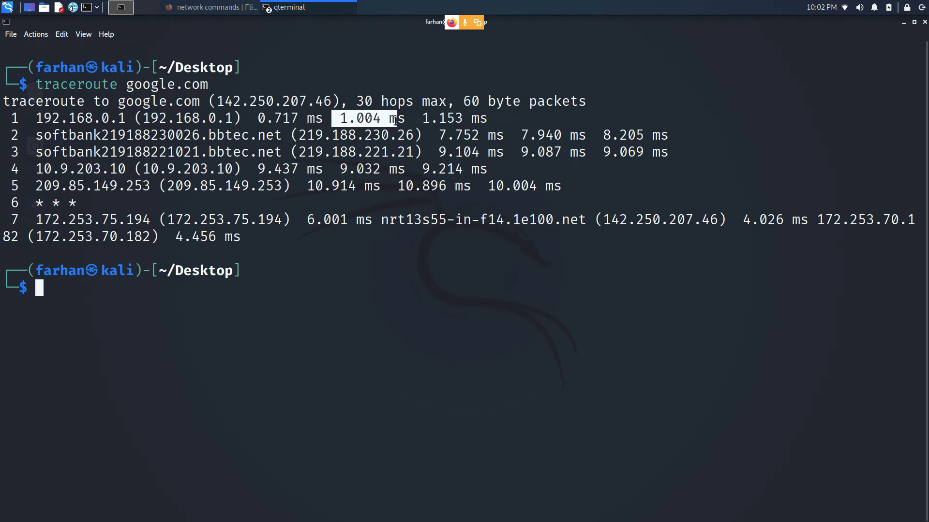
double_click(443, 119)
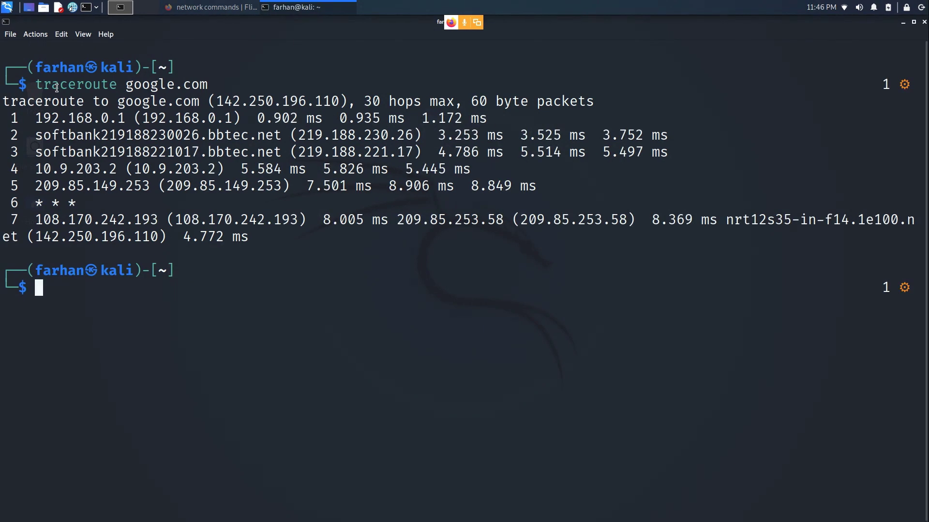
Run ip a and highlight interface details, including the loopback address 127.0.0.1
text(ip a)
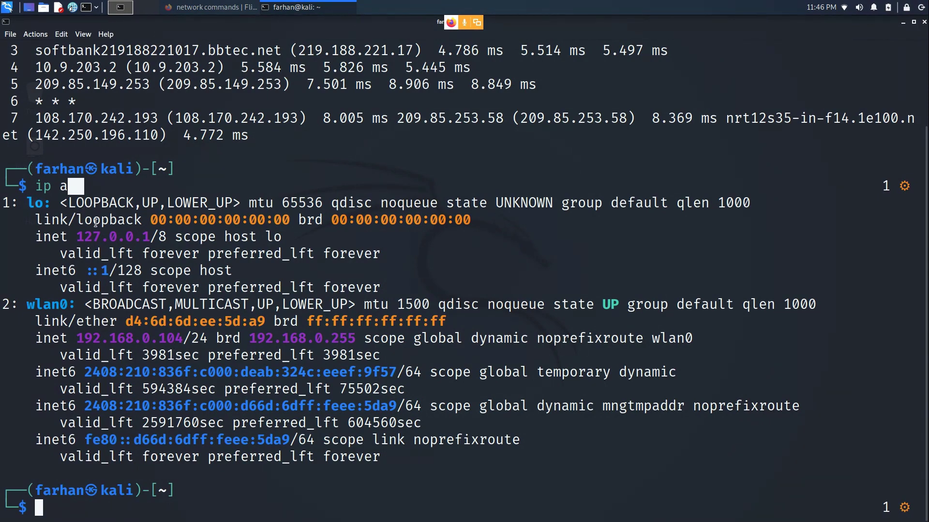
double_click(35, 202)
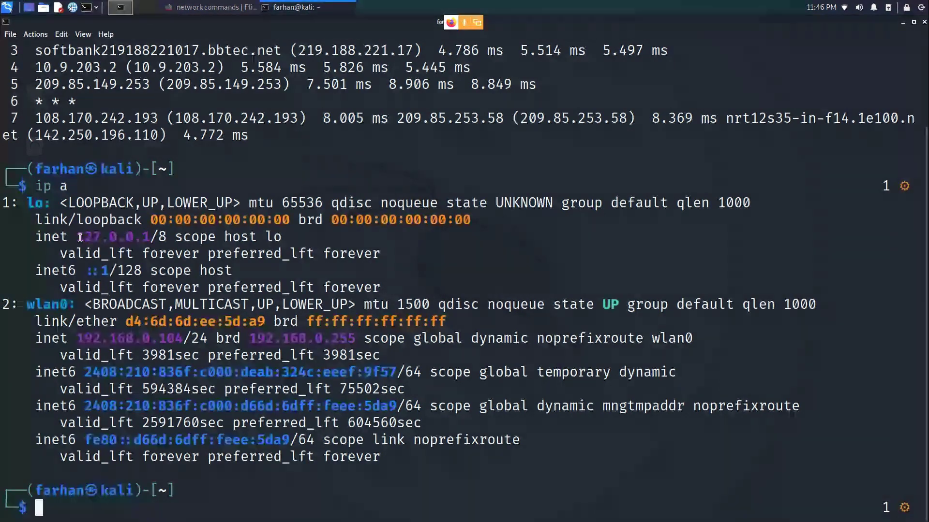
double_click(112, 236)
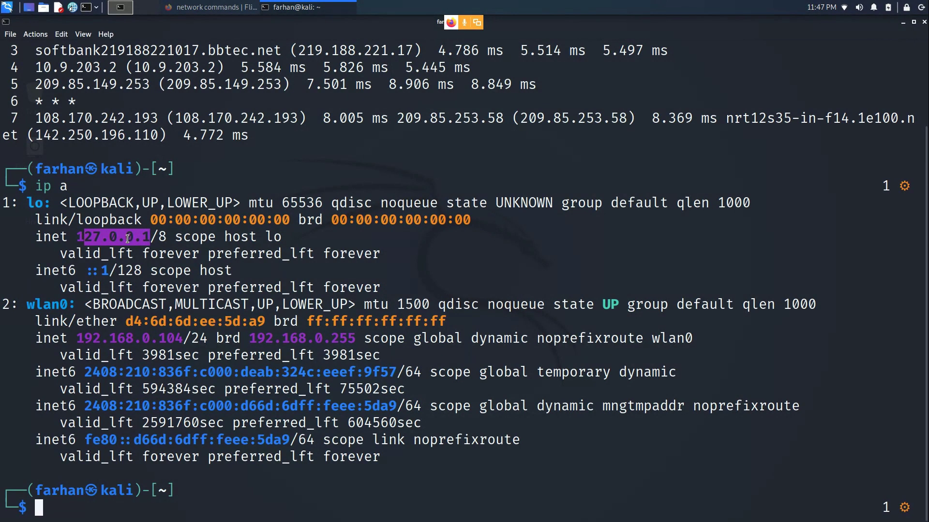
double_click(39, 304)
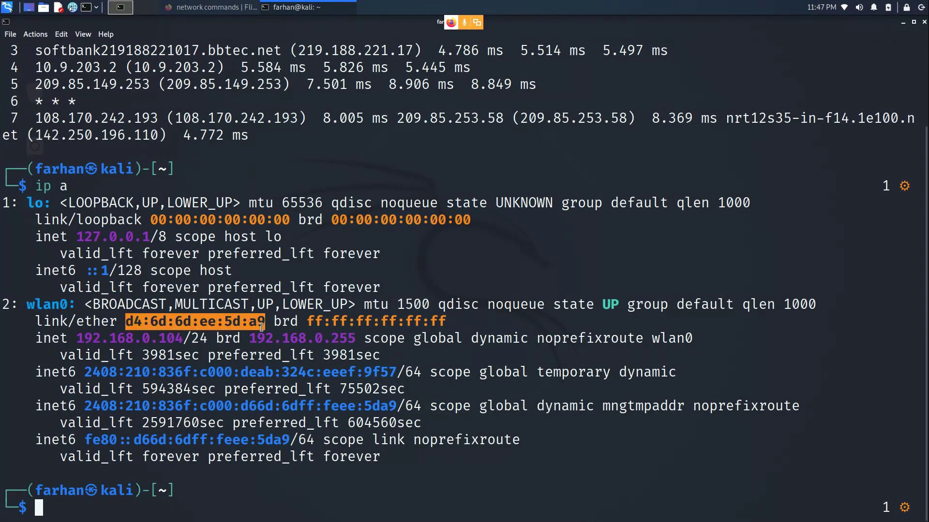
mouse_move(373, 464)
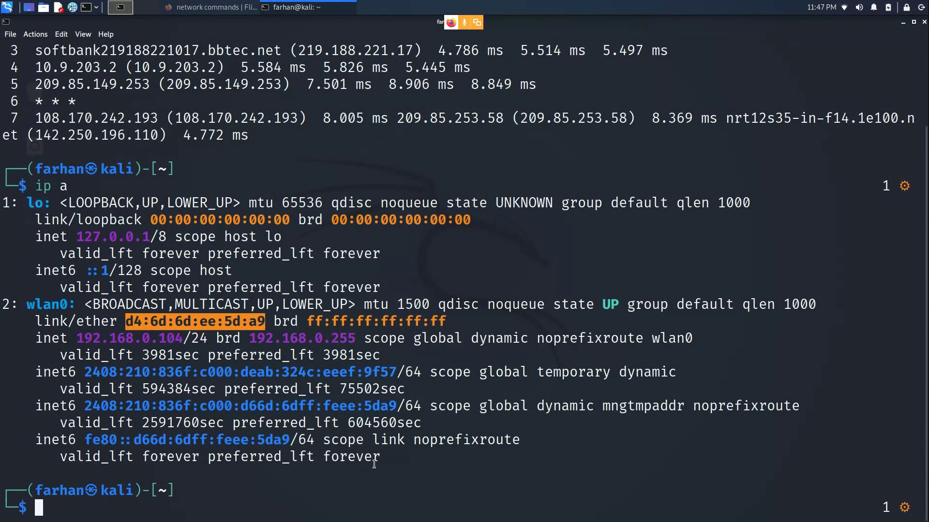
drag(76, 356, 379, 456)
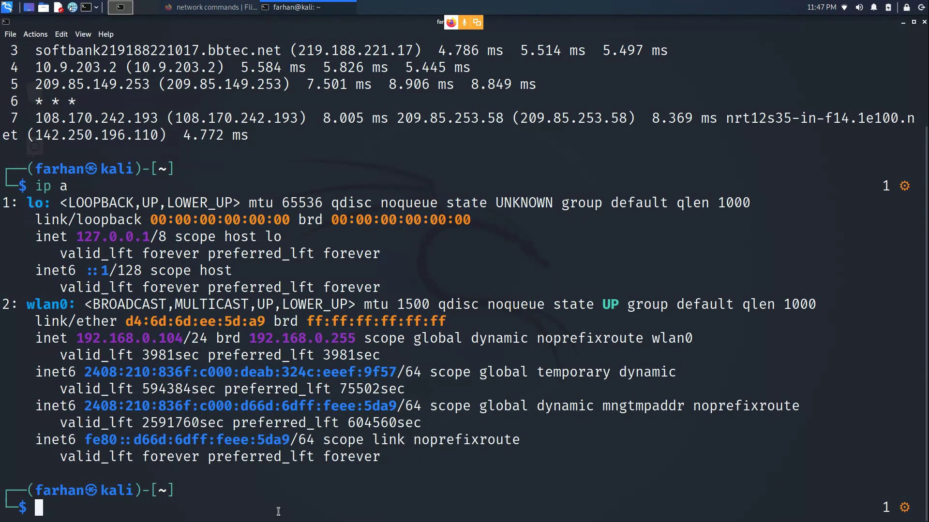
Run ifconfig and scroll through the lo and wlan0 netmasks and packet counts
text(ifconfig)
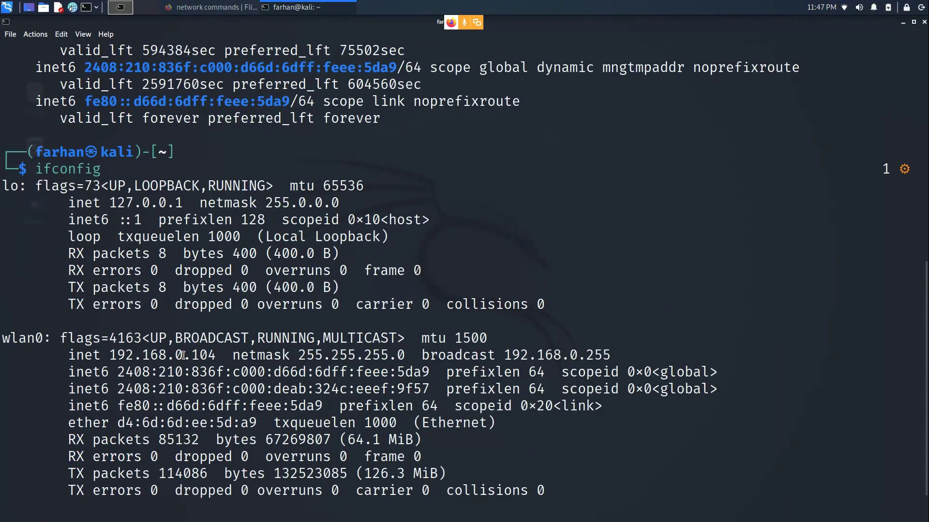
mouse_move(237, 296)
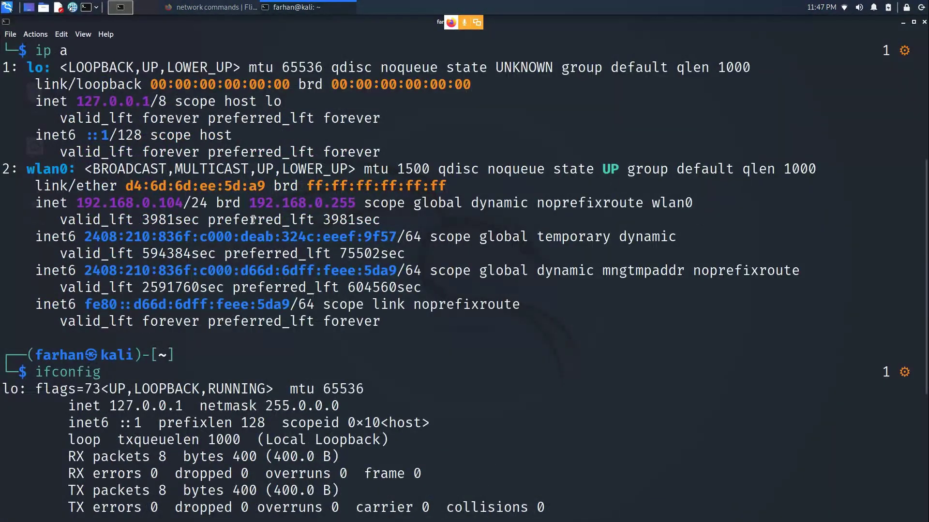
scroll(down, 3)
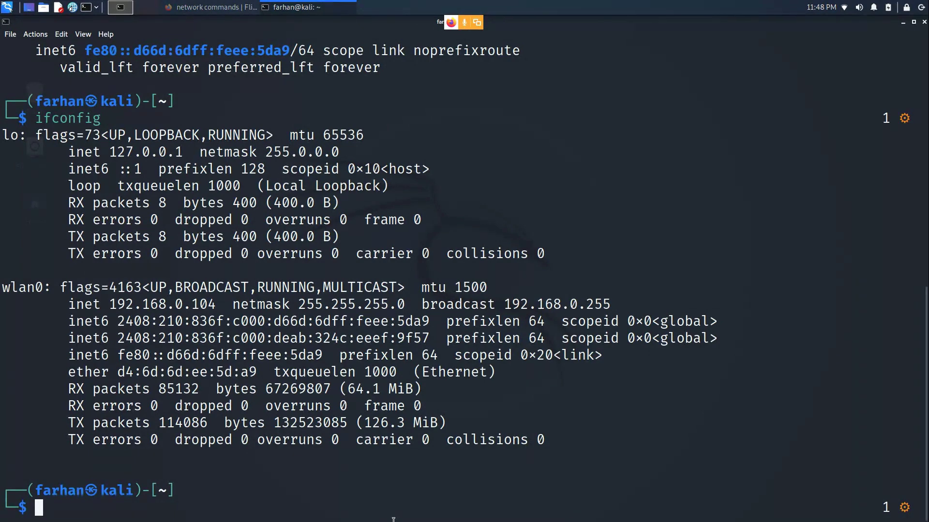
Run iwconfig and highlight wlan0's Access Point field for the Clubhouse network
text(iwconfig)
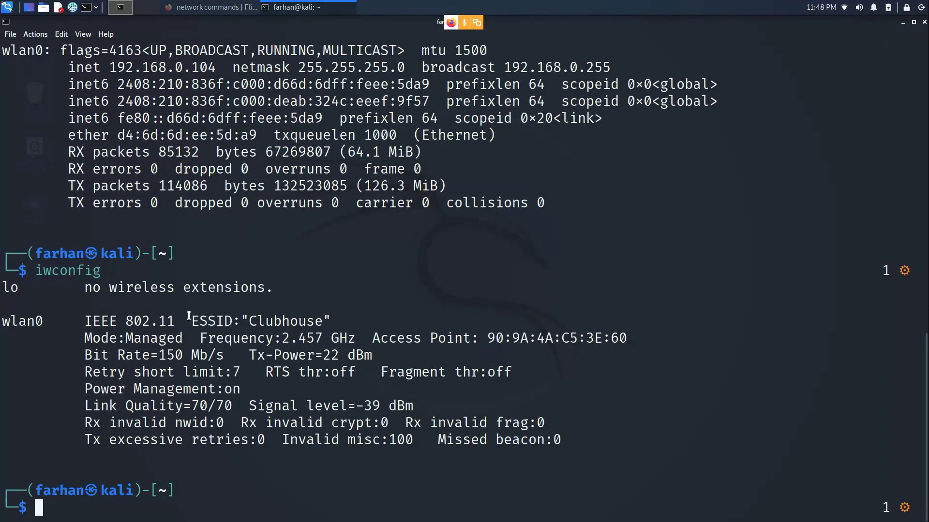
double_click(272, 321)
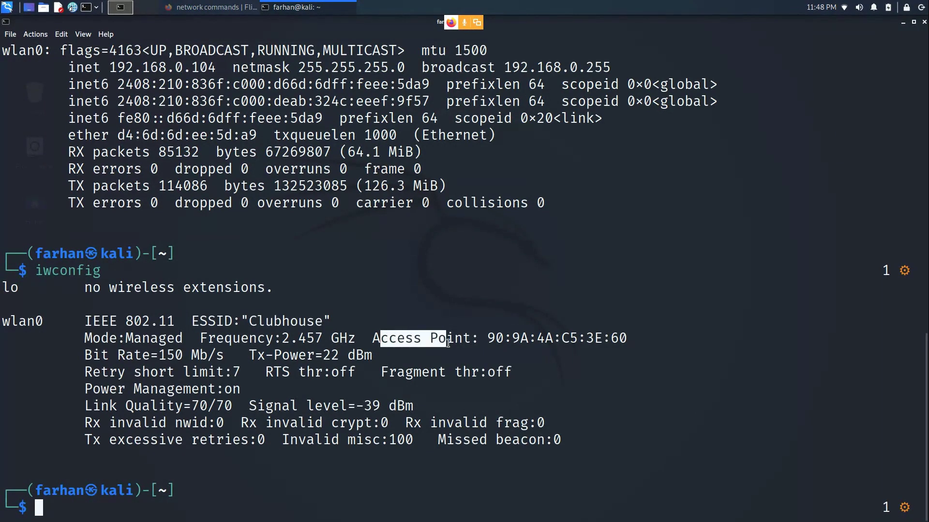
click(91, 346)
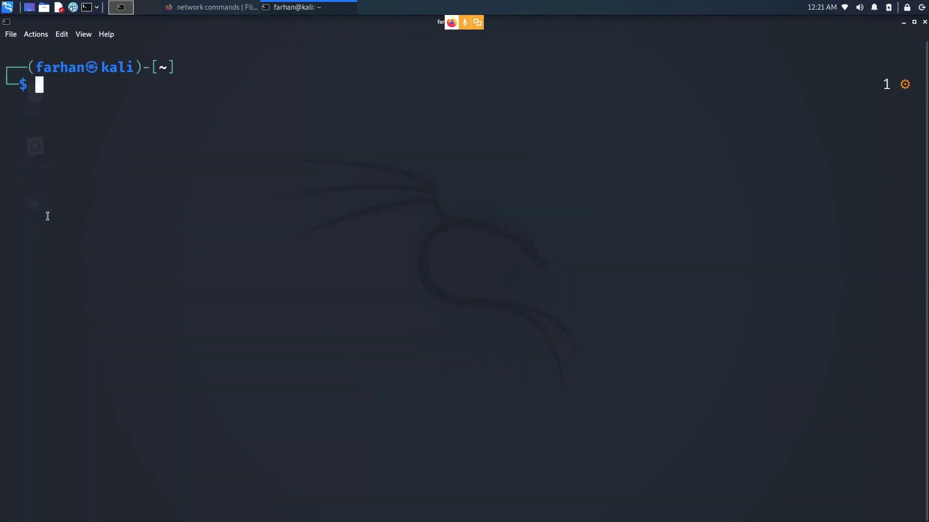
Run ip n and arp -a, highlighting the gateway address 192.168.0.1
text(ip n)
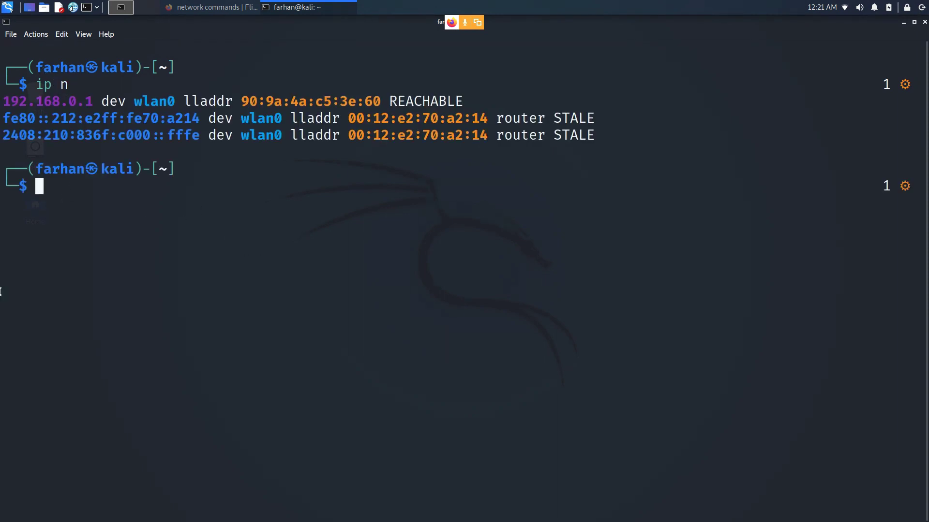
text(arp -a)
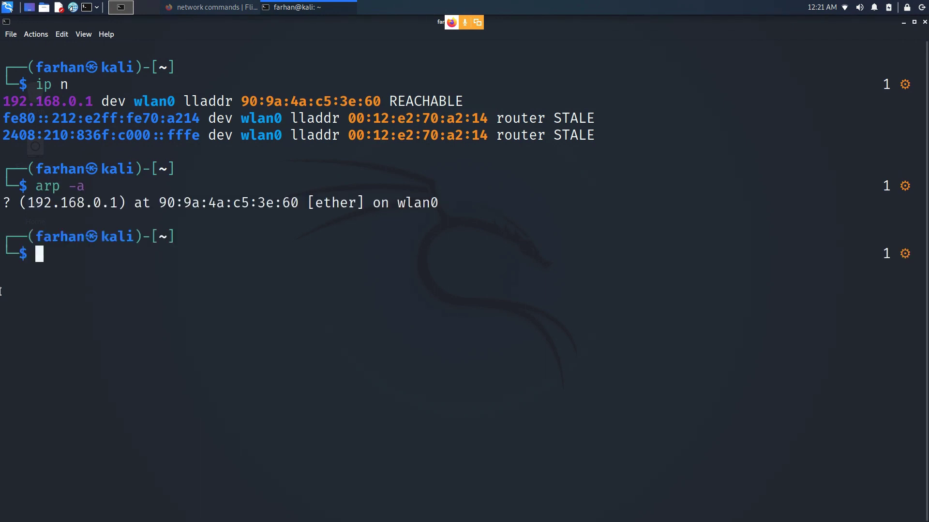
double_click(29, 202)
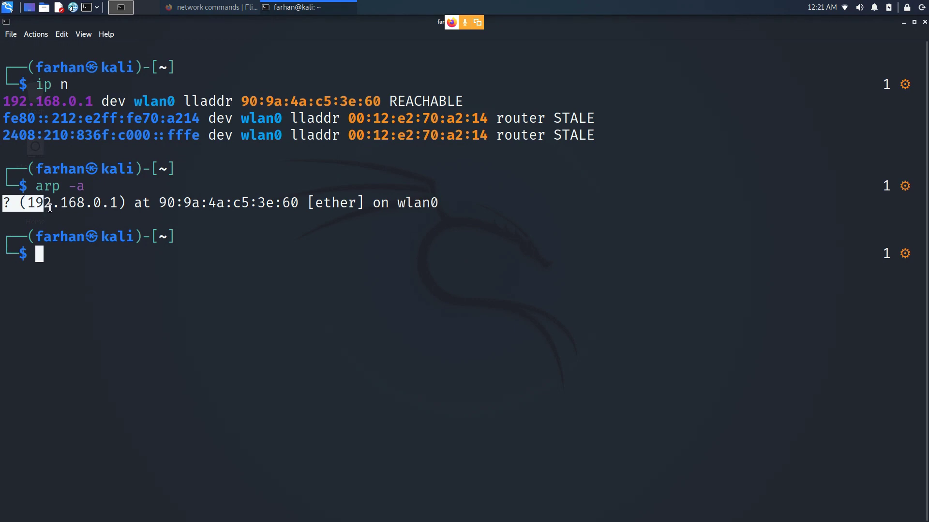
mouse_move(127, 286)
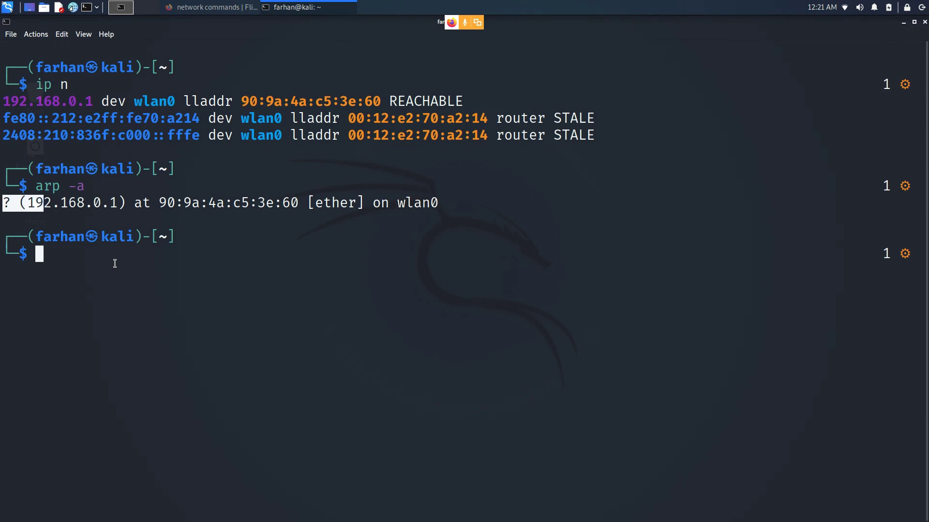
mouse_move(65, 206)
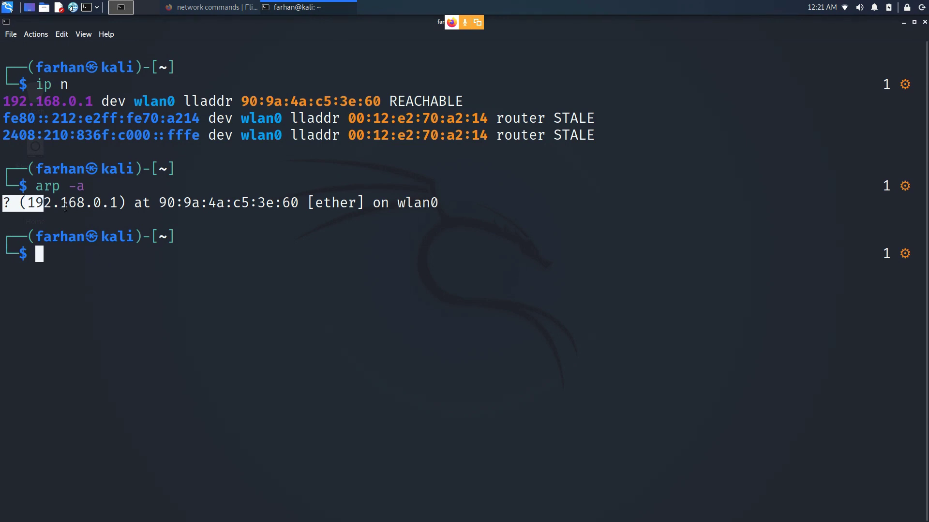
mouse_move(77, 222)
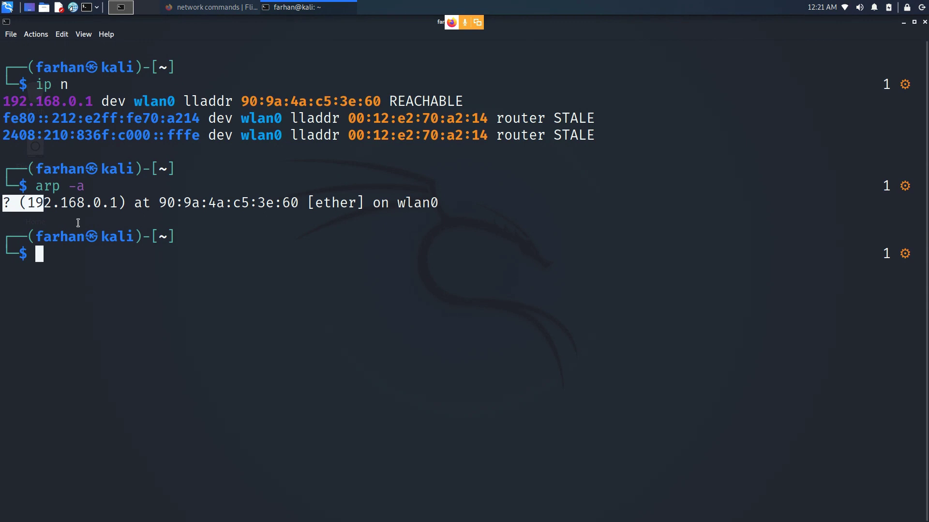
mouse_move(78, 222)
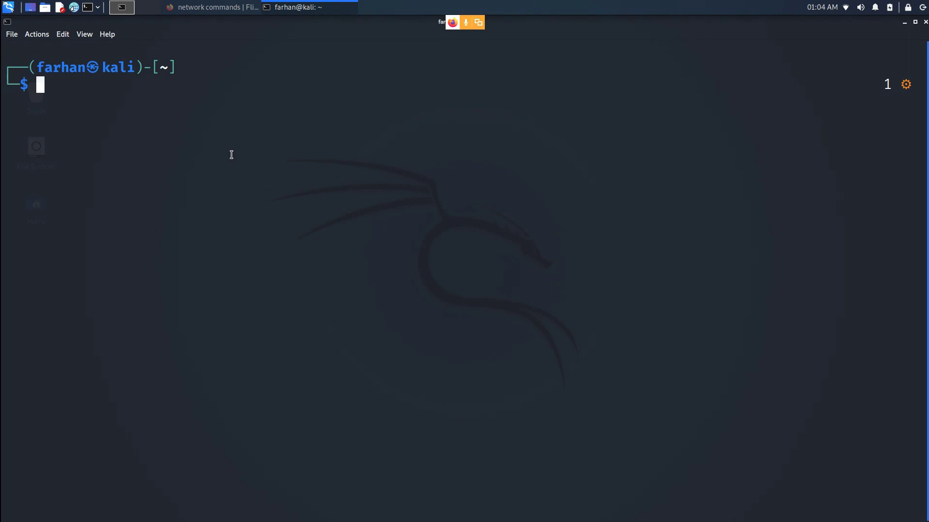
Run ip r and highlight the 192.168.0.0 route destination and its 255.255.255.0 netmask
text(ip r)
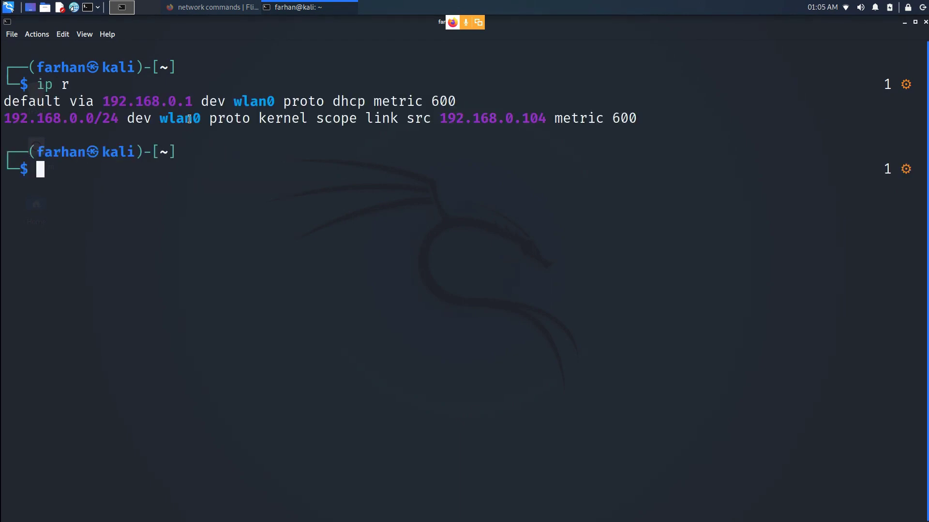
mouse_move(93, 201)
text(route)
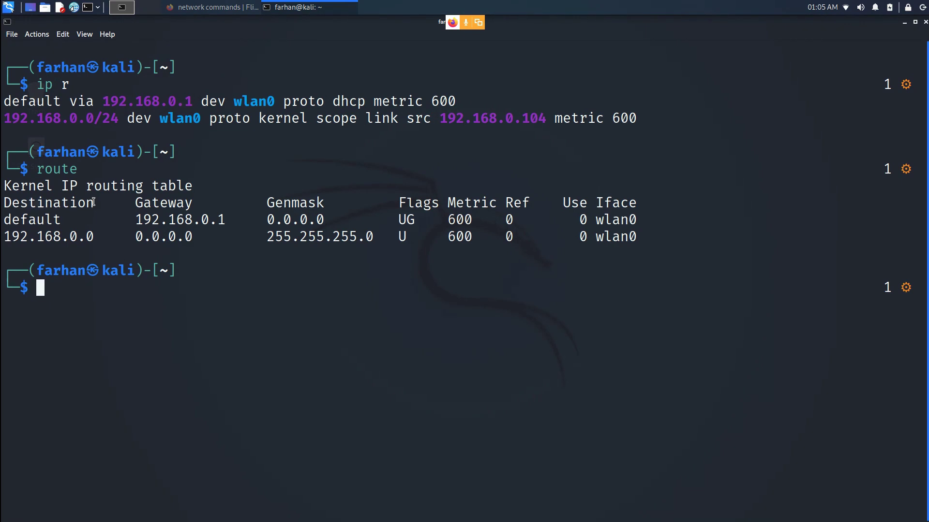
mouse_move(198, 219)
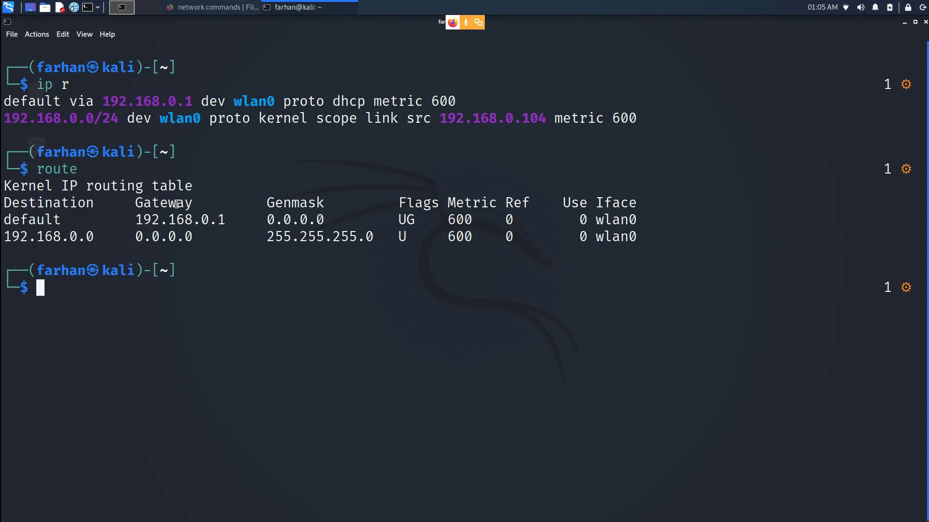
mouse_move(102, 255)
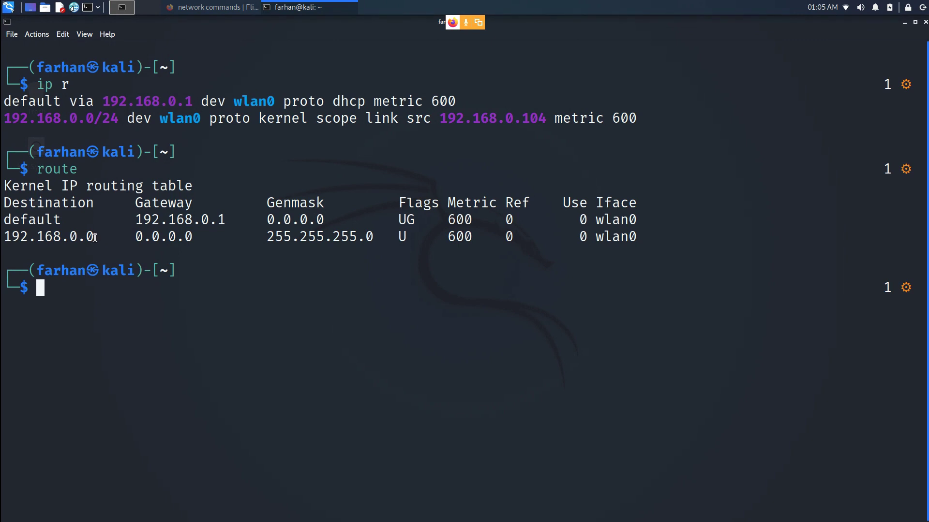
mouse_move(6, 243)
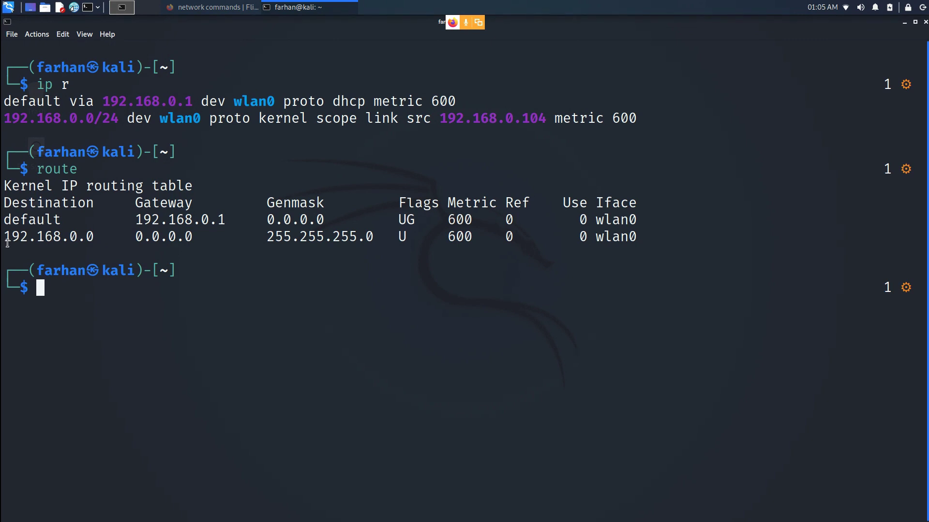
double_click(11, 236)
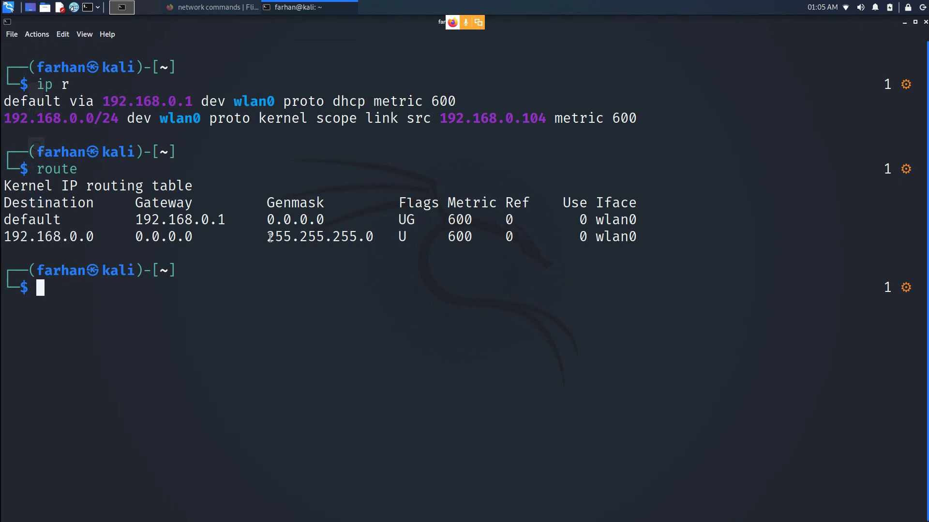
double_click(284, 236)
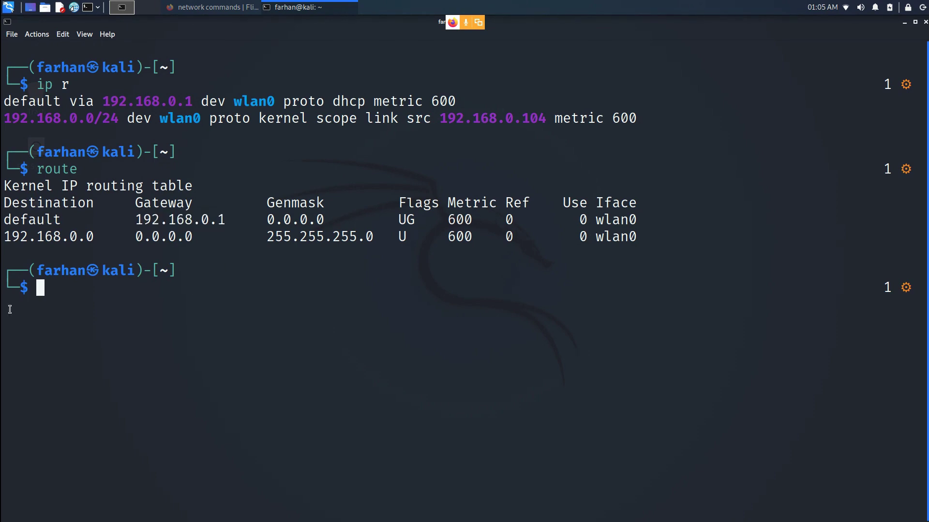
Run ip a again and highlight the 192.168.0.0 network destination
text(ip a)
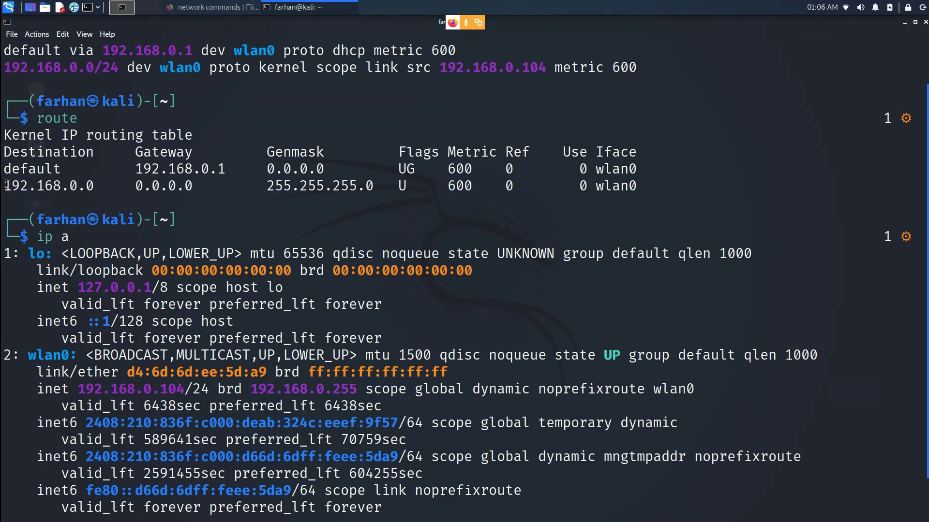
double_click(42, 186)
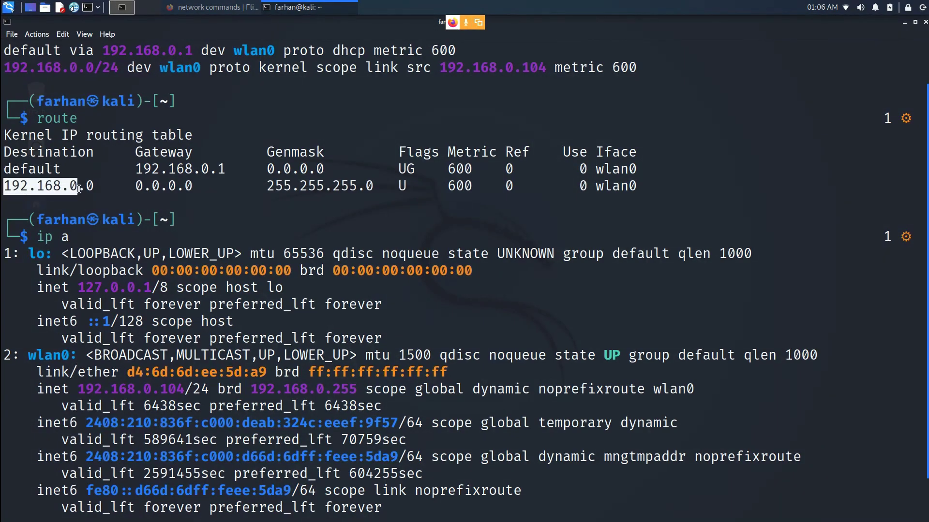